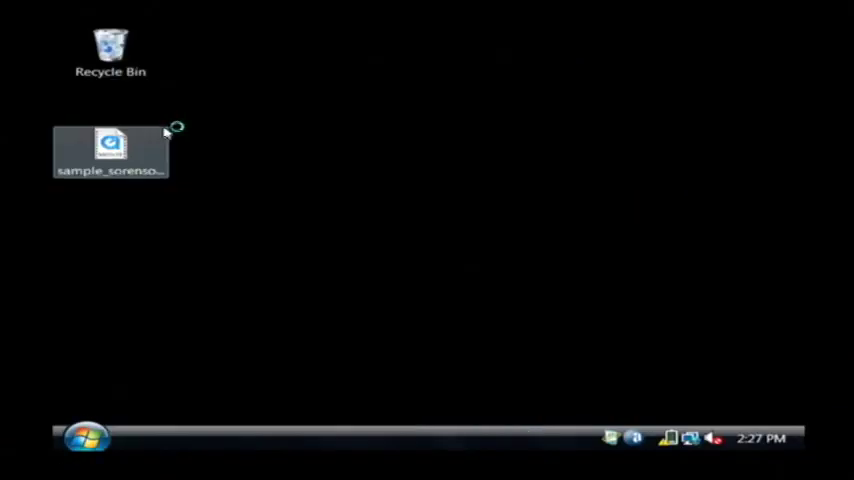
# Search Google for "mpeg streamclip" and reach Squared 5's Windows version download on the site.
pyautogui.doubleClick(110, 144)
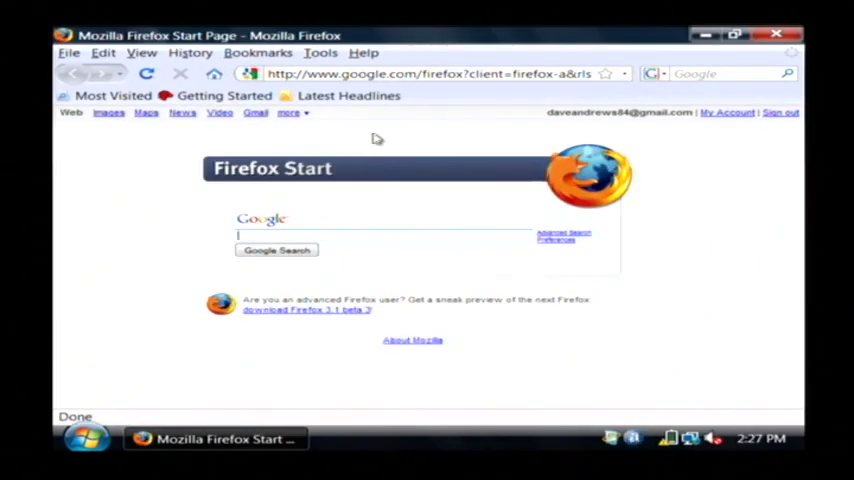
pyautogui.write('amin')
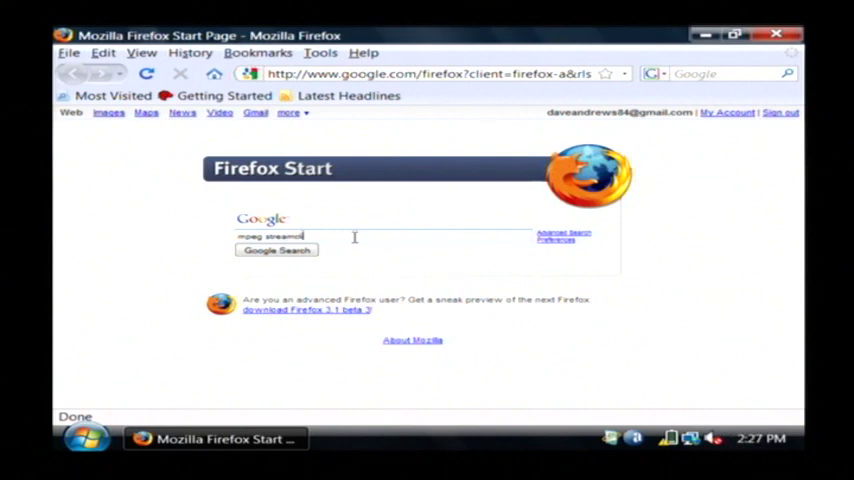
pyautogui.click(276, 250)
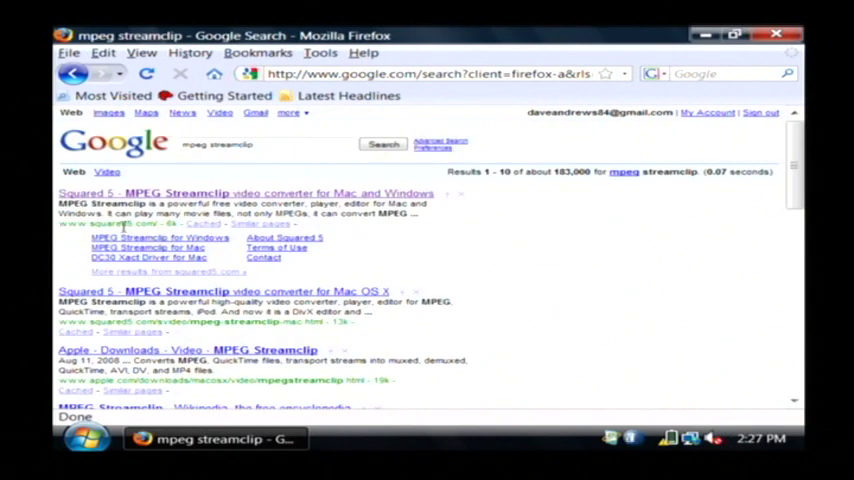
pyautogui.moveTo(178, 200)
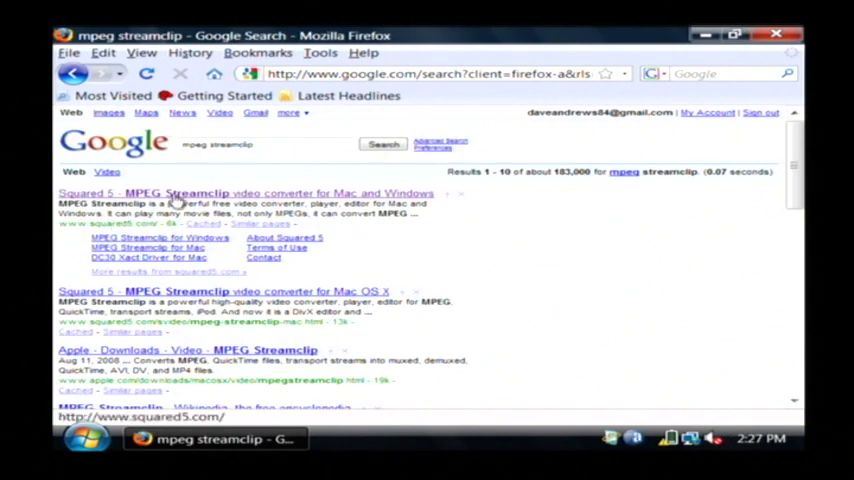
pyautogui.click(244, 192)
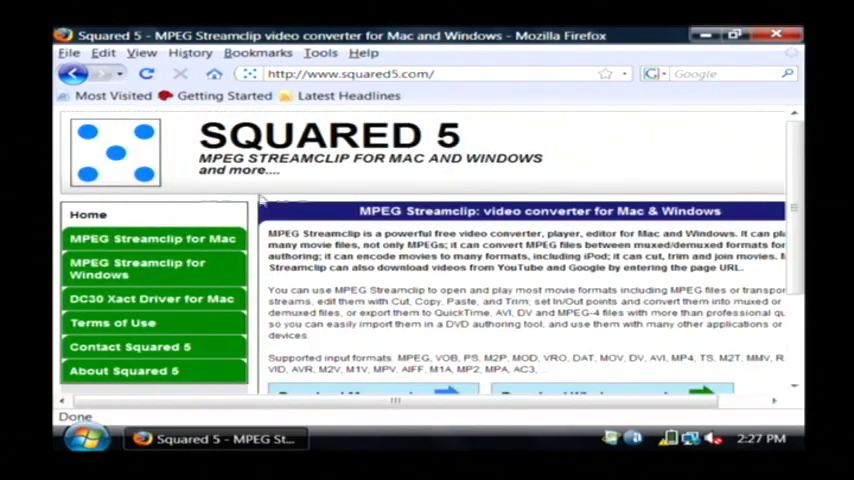
pyautogui.scroll(-3)
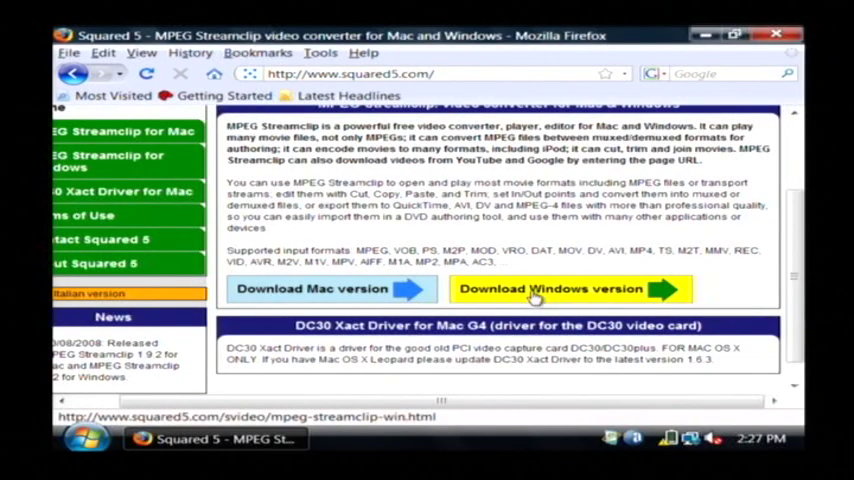
# Run MPEG Streamclip 1.2 directly from MPEG_Streamclip_1.2.zip in Downloads, accepting both warnings.
pyautogui.click(84, 436)
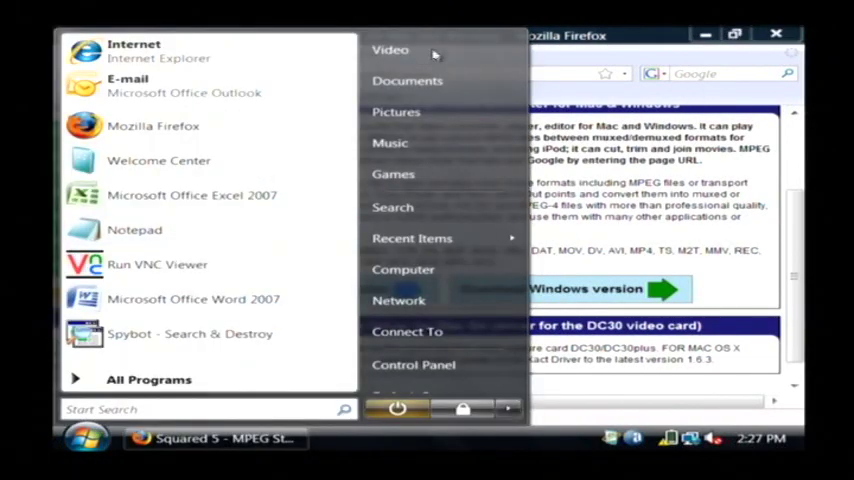
pyautogui.click(390, 48)
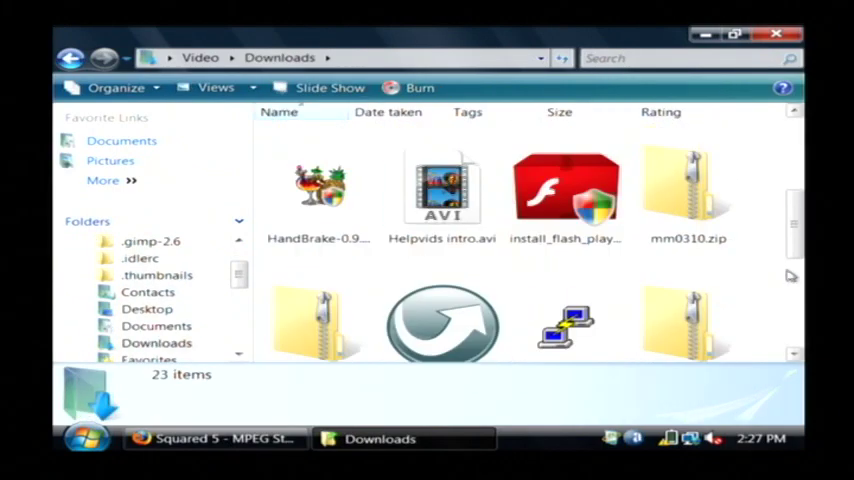
pyautogui.scroll(-3)
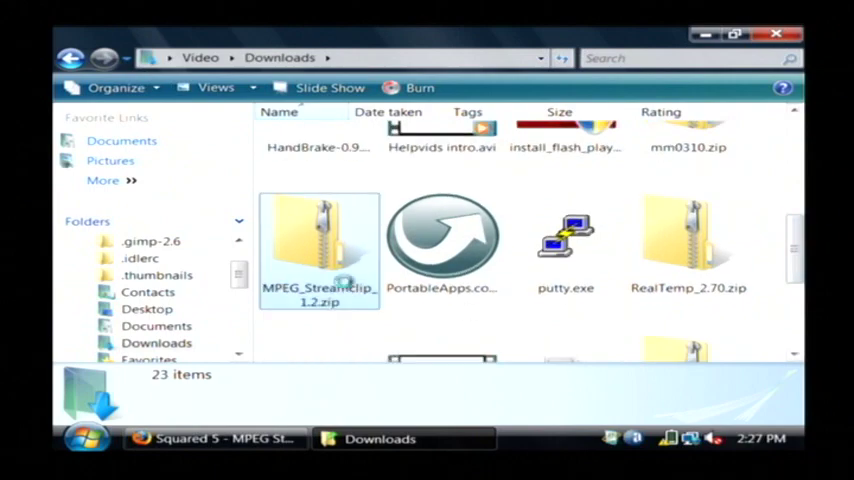
pyautogui.doubleClick(318, 250)
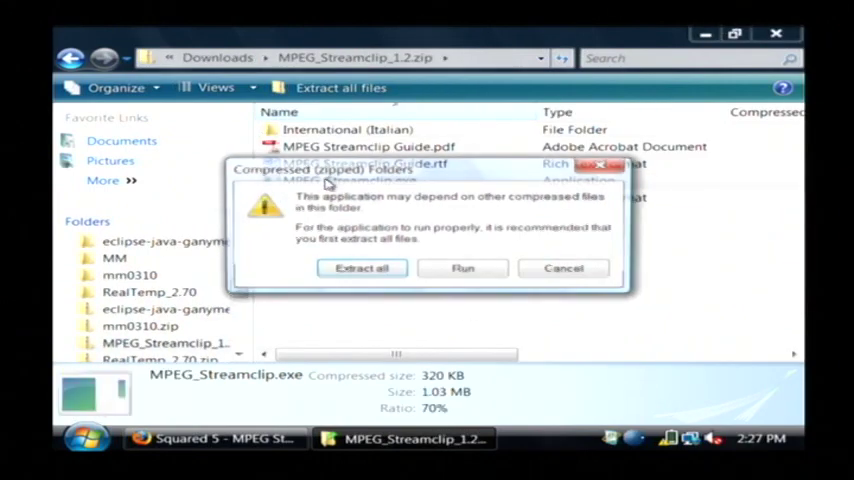
pyautogui.click(462, 268)
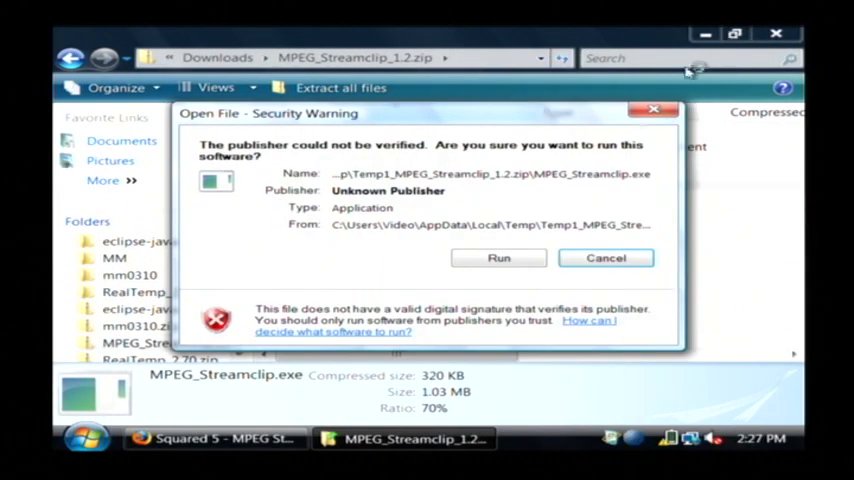
pyautogui.click(498, 256)
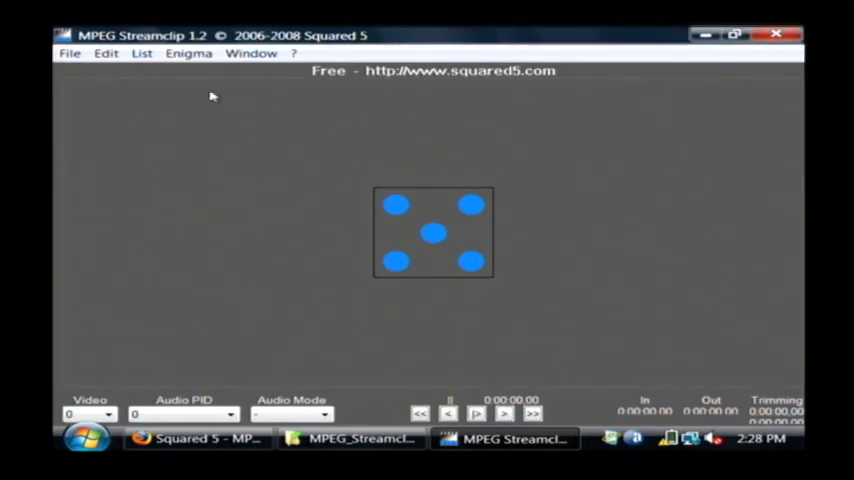
# Open sample_sorenson.mov from the Desktop via File > Open Files.
pyautogui.click(70, 52)
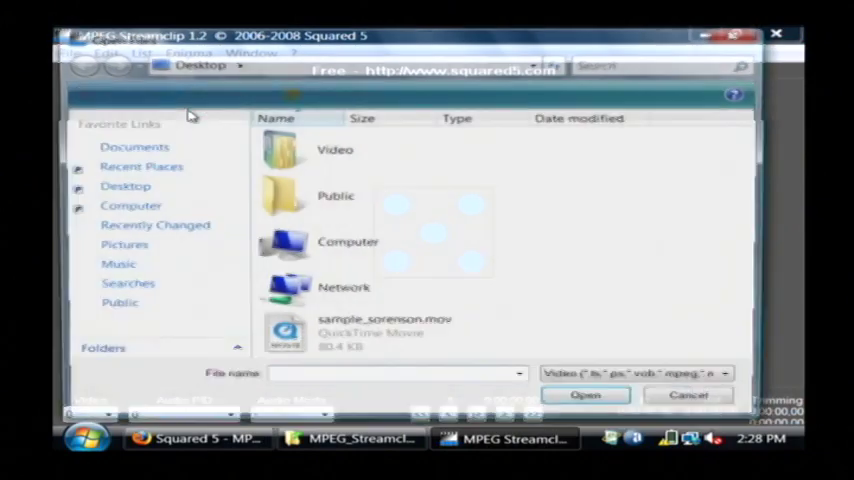
pyautogui.click(520, 378)
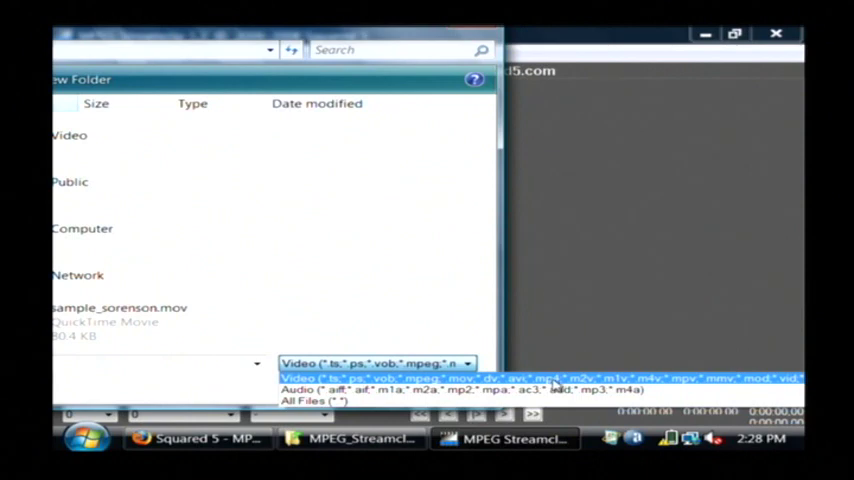
pyautogui.moveTo(466, 384)
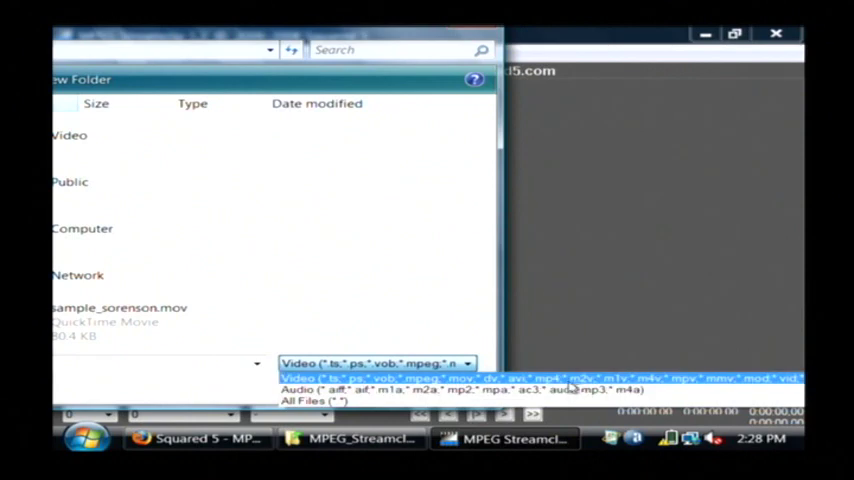
pyautogui.moveTo(510, 222)
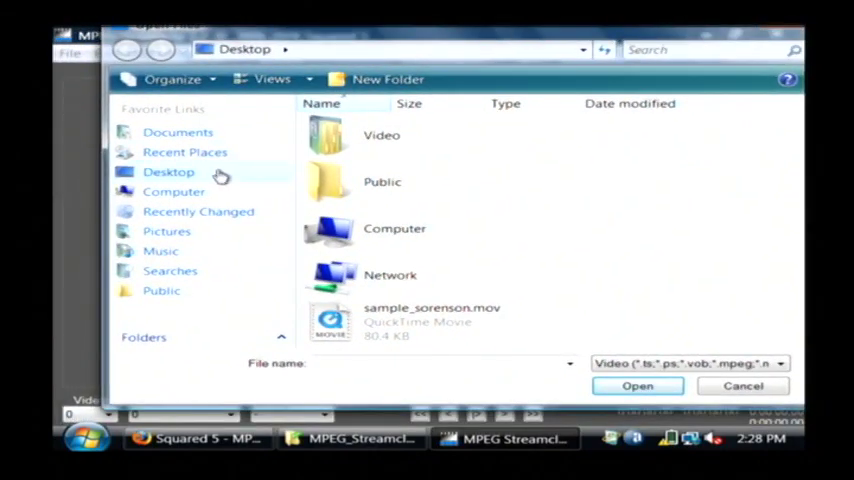
pyautogui.click(432, 320)
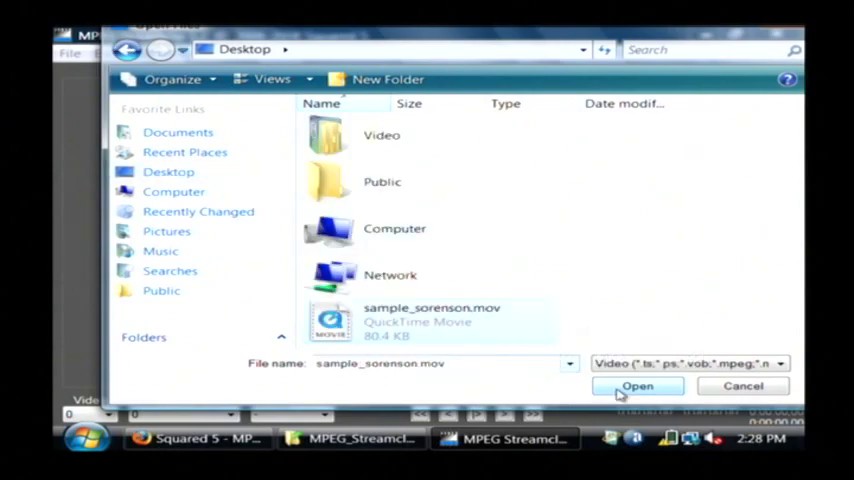
pyautogui.click(636, 386)
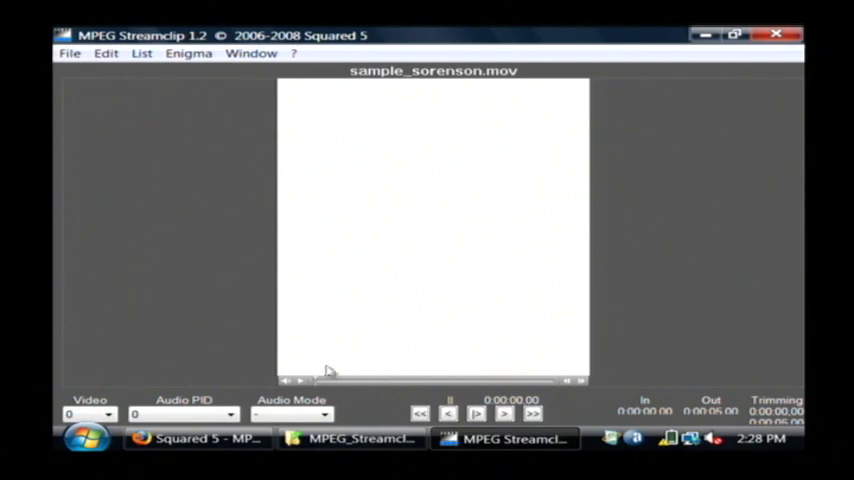
# Play the loaded movie, then show the File menu's Export entries.
pyautogui.click(476, 412)
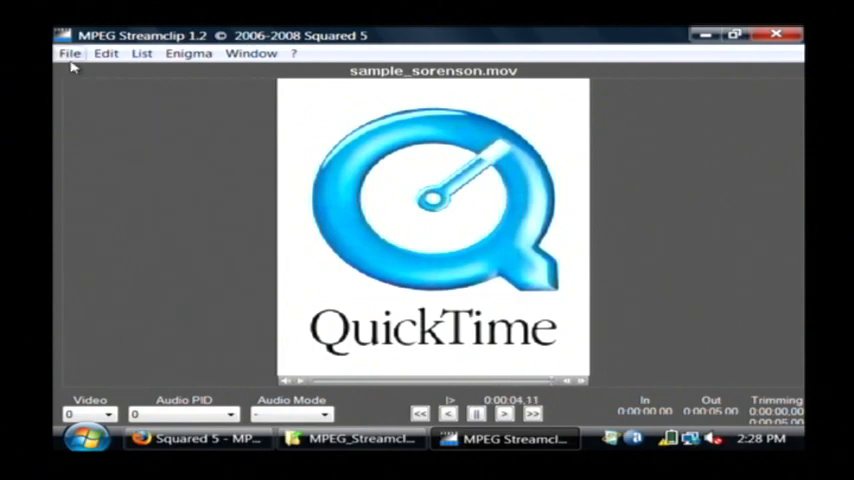
pyautogui.click(70, 52)
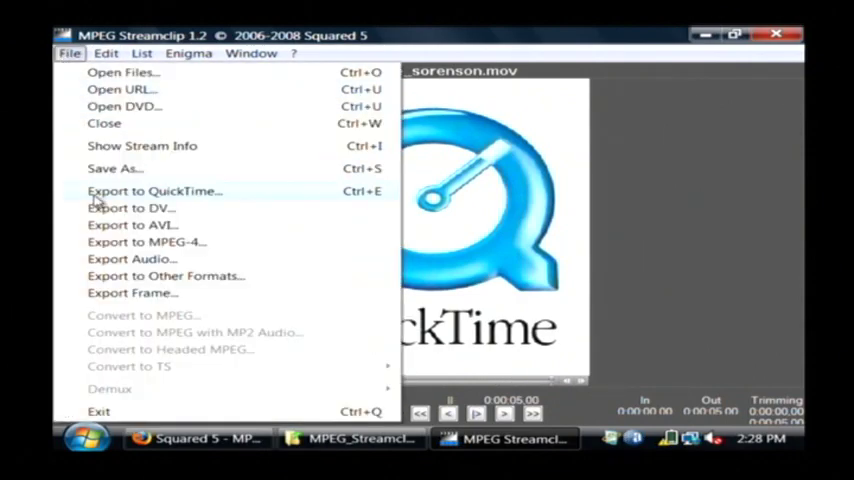
pyautogui.moveTo(96, 242)
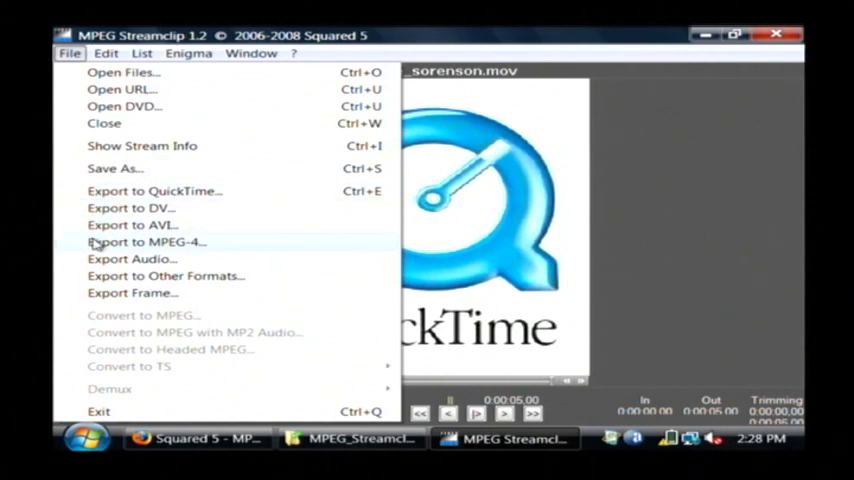
pyautogui.moveTo(130, 224)
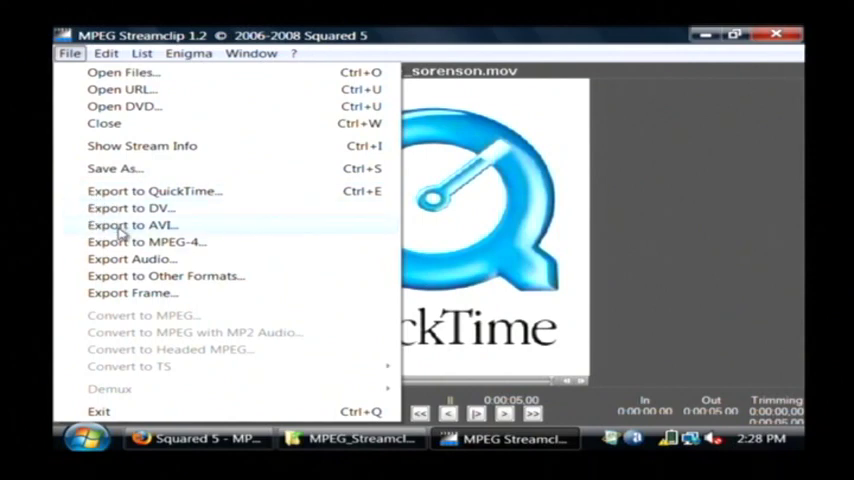
pyautogui.moveTo(130, 258)
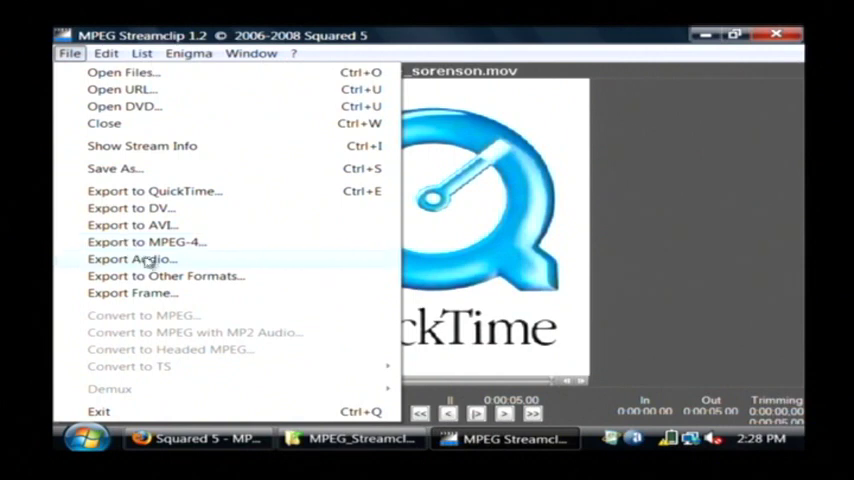
pyautogui.moveTo(132, 292)
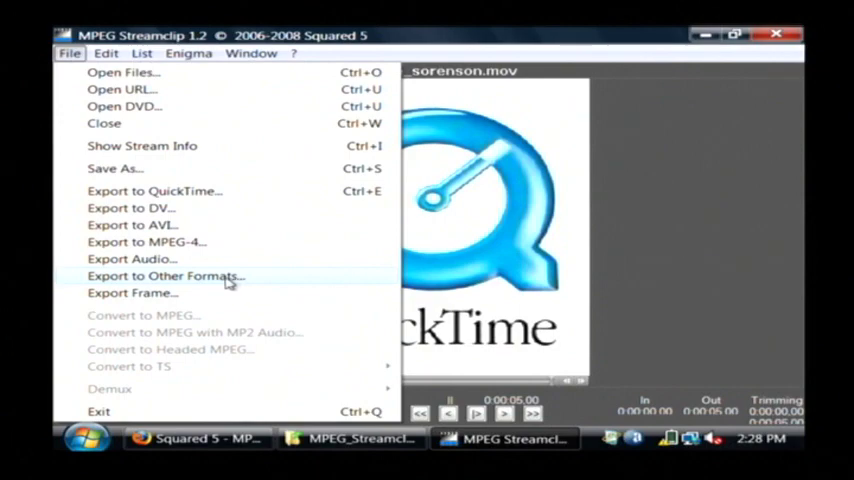
pyautogui.moveTo(144, 242)
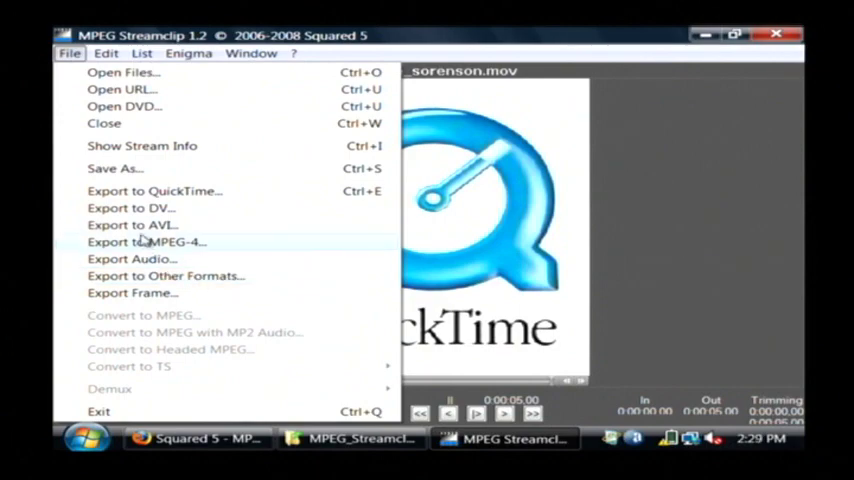
# Export to AVI with the default Apple Photo-JPEG settings and reach the Create New AVI File dialog.
pyautogui.click(132, 224)
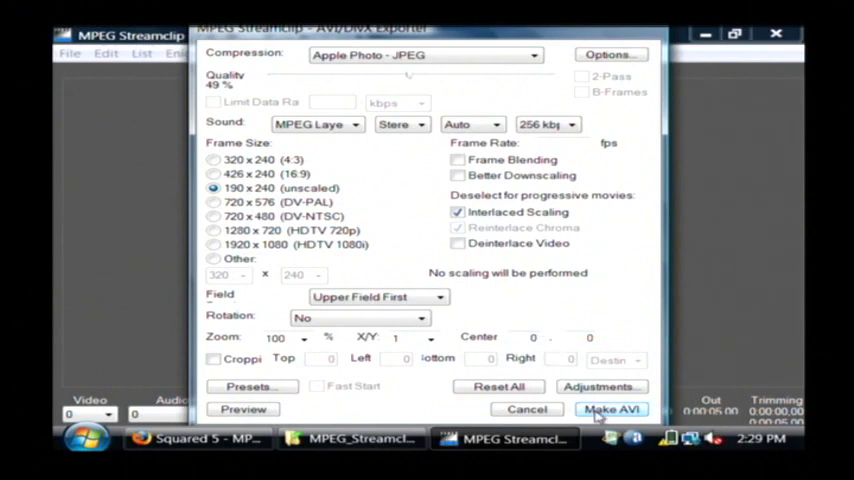
pyautogui.click(612, 408)
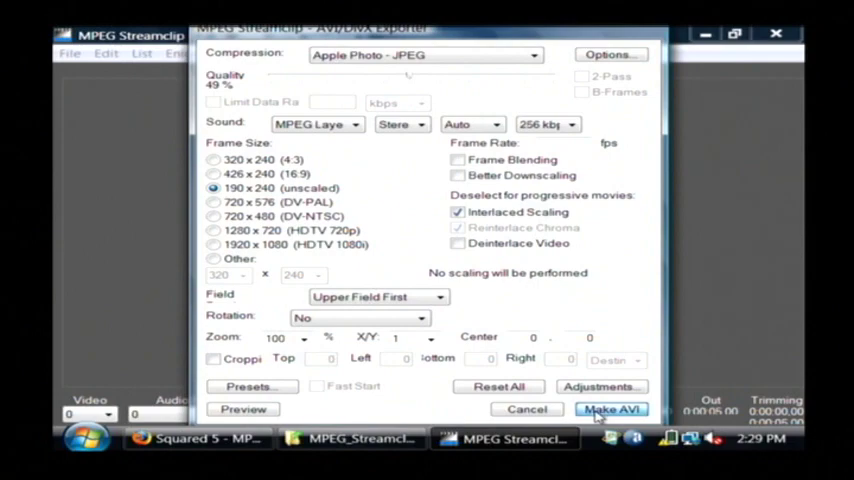
pyautogui.click(610, 408)
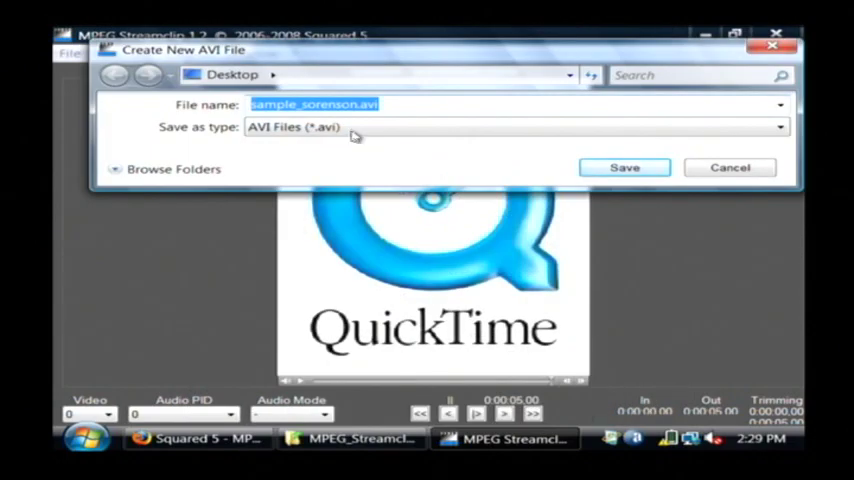
# Save sample_sorenson.avi to the desktop and play it in Windows Media Player.
pyautogui.click(624, 168)
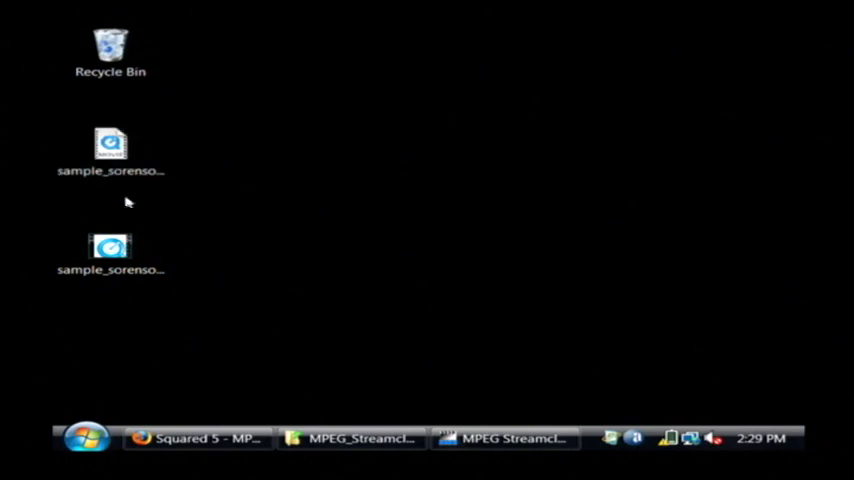
pyautogui.click(110, 250)
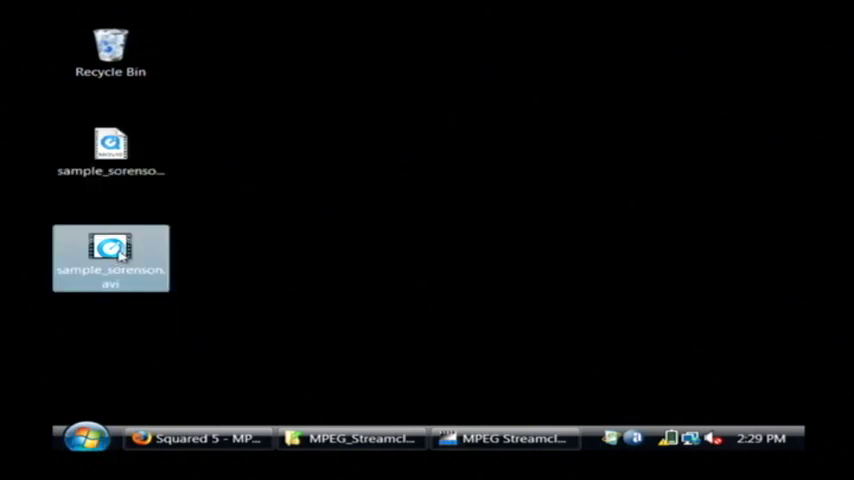
pyautogui.doubleClick(110, 256)
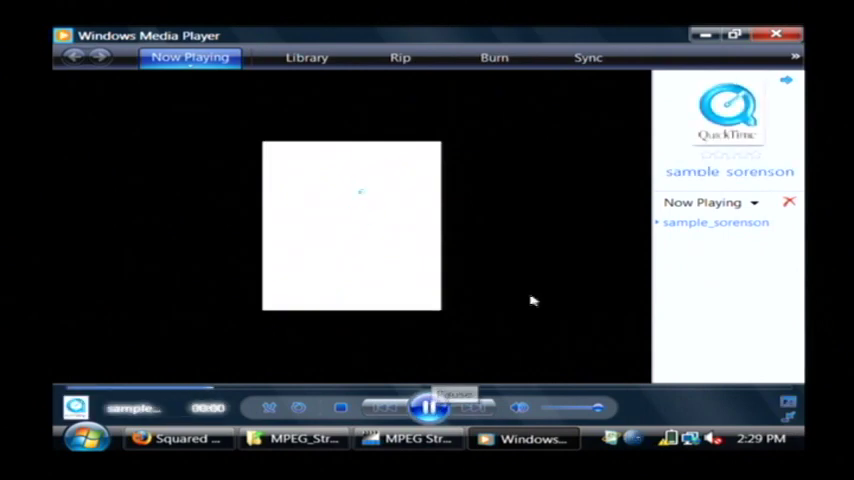